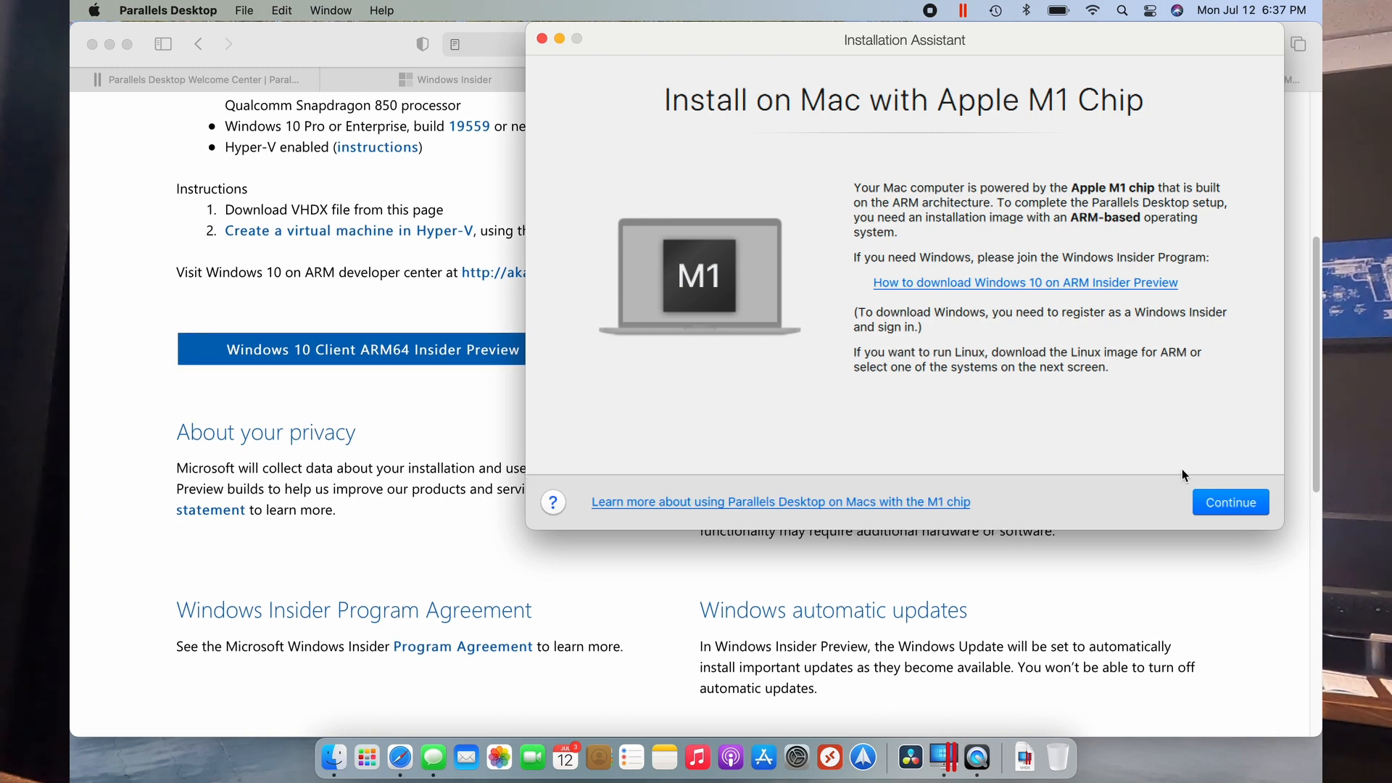
Step: Continue past the 'Install on Mac with Apple M1 Chip' screen to start creating the Windows 10 ARM VM
left_click(1230, 502)
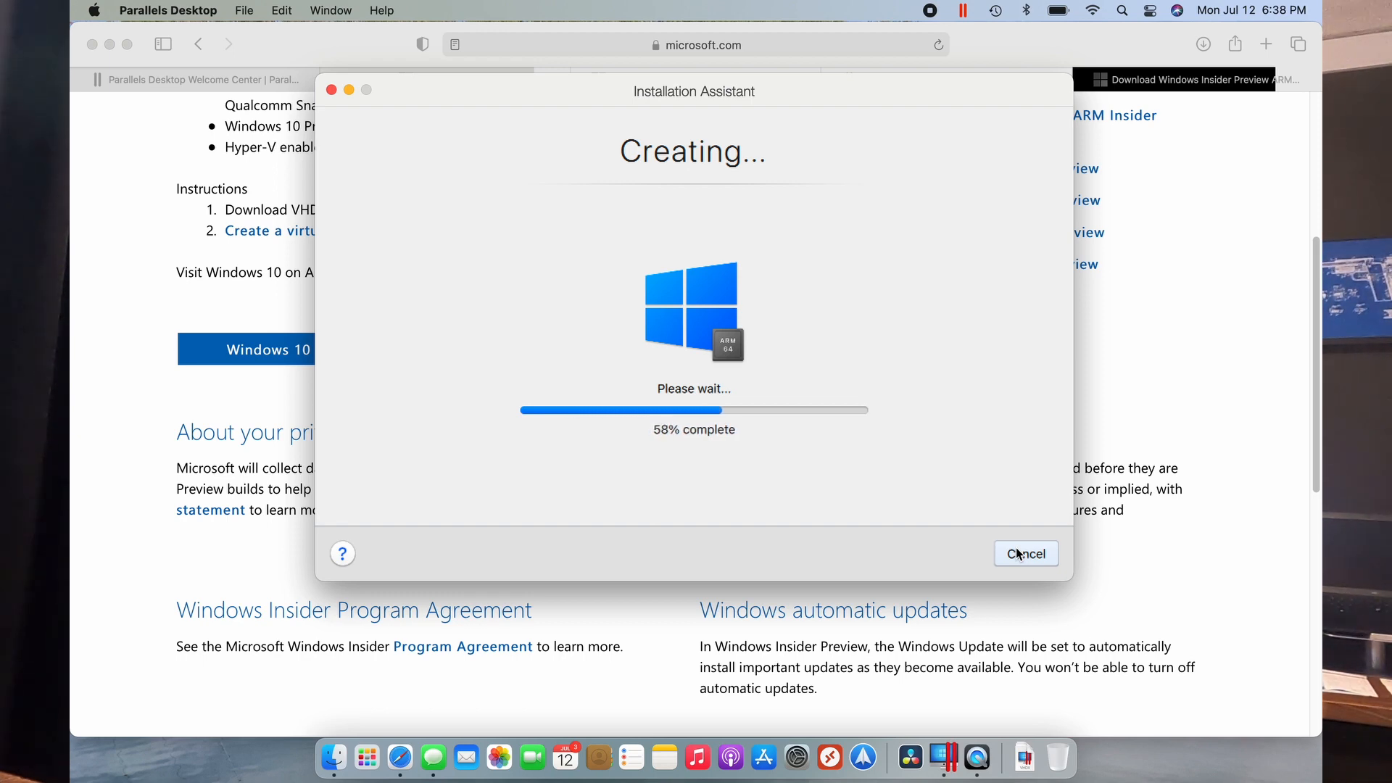